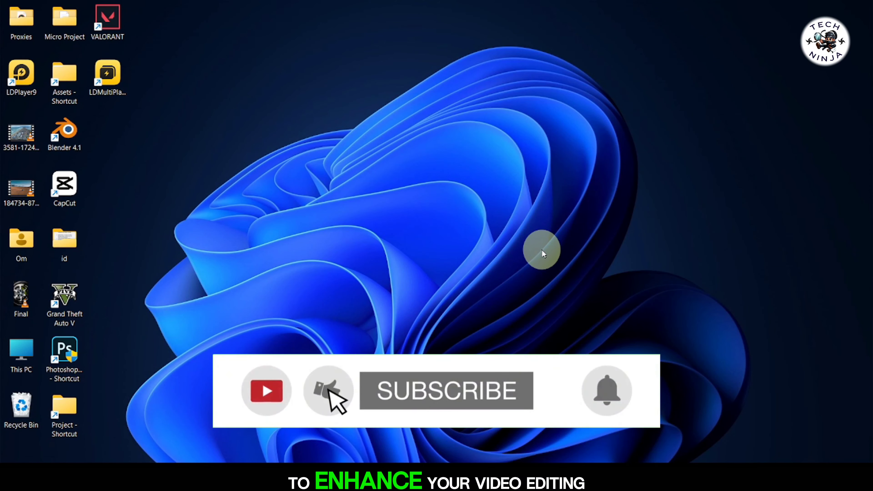
Step: Import the two aerial video clips from the Desktop into the project
click(446, 390)
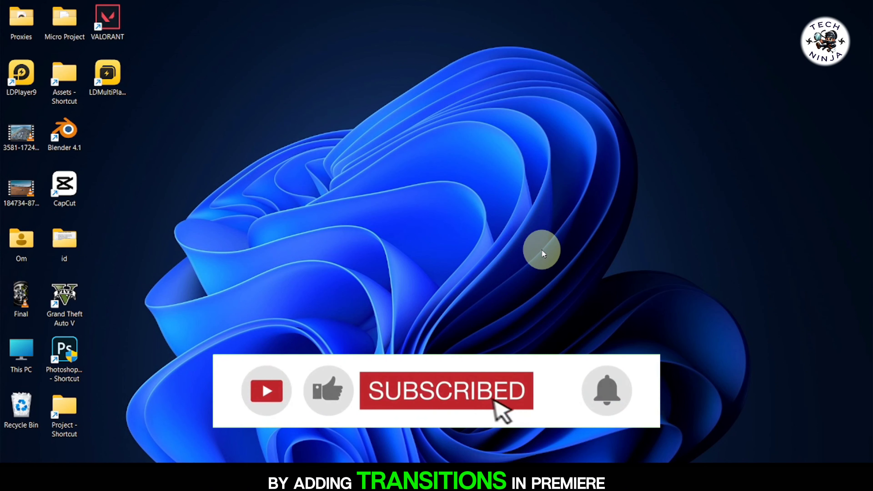
mouse_move(646, 453)
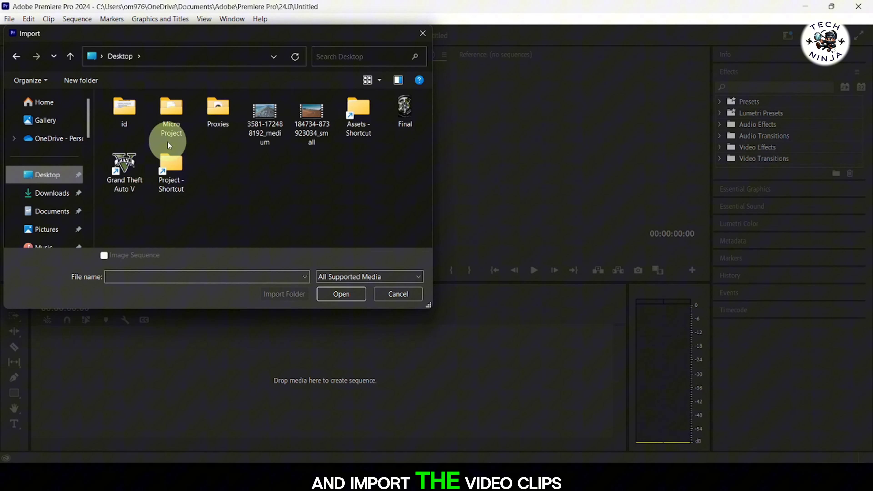
click(341, 294)
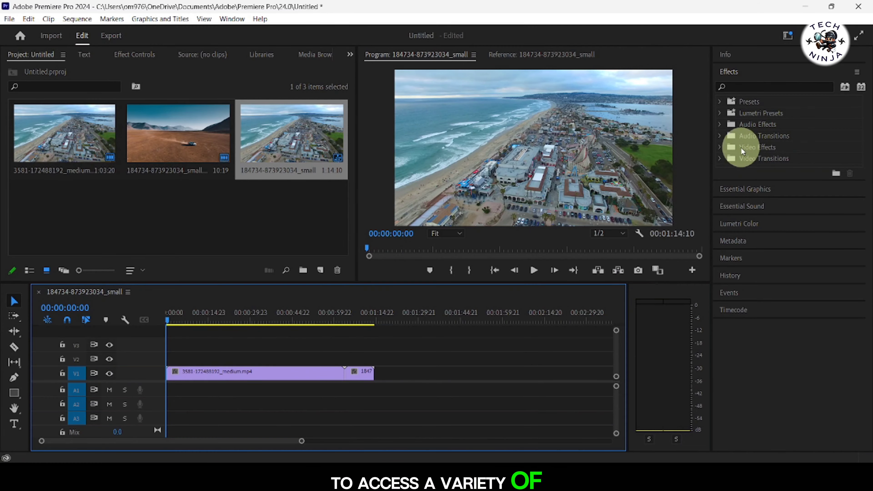
Step: Expand the Video Transitions folder in the Effects panel
click(761, 158)
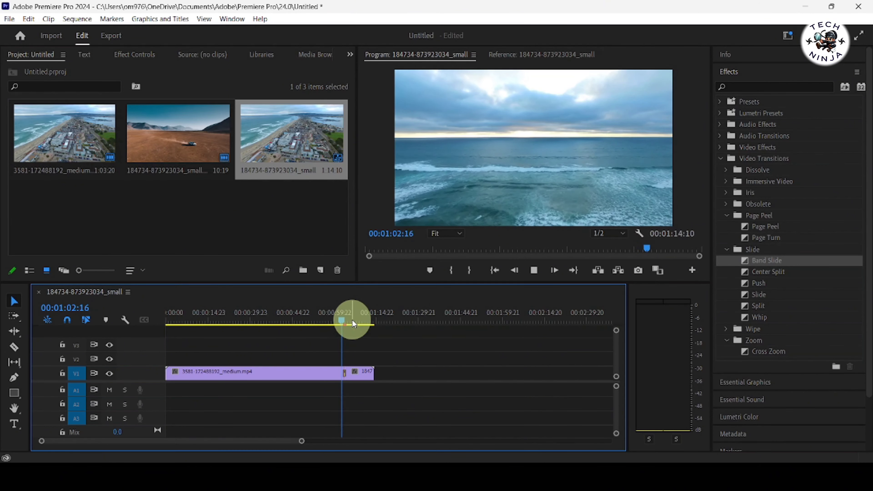
Step: Scrub to the cut and apply the Slide transition at the edit point
drag(341, 322, 348, 322)
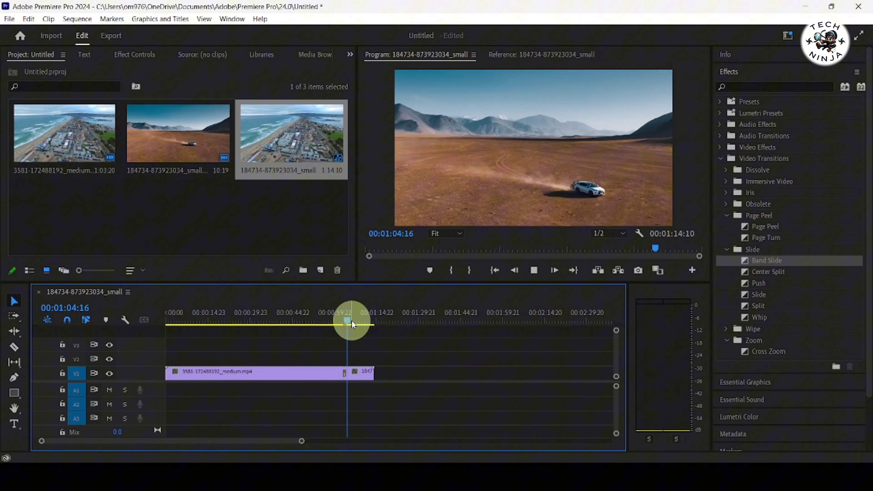
click(553, 270)
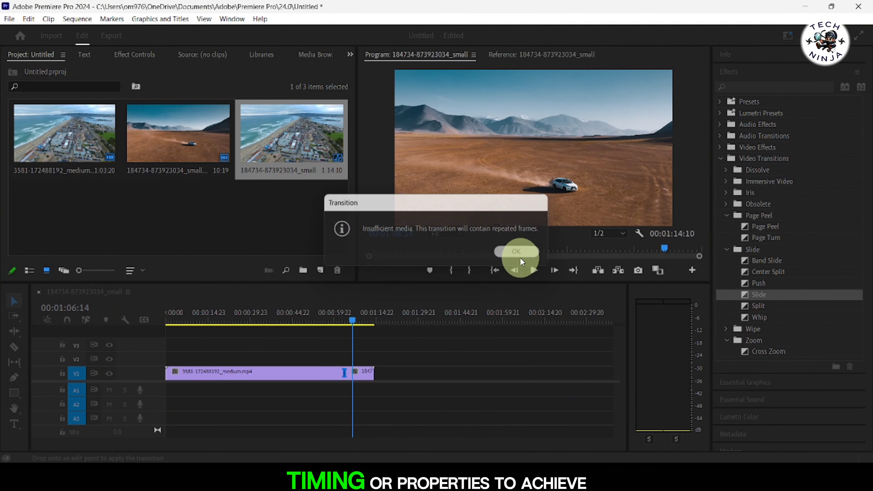
Step: Dismiss the insufficient media warning and drop Cross Dissolve onto the edit point
click(516, 251)
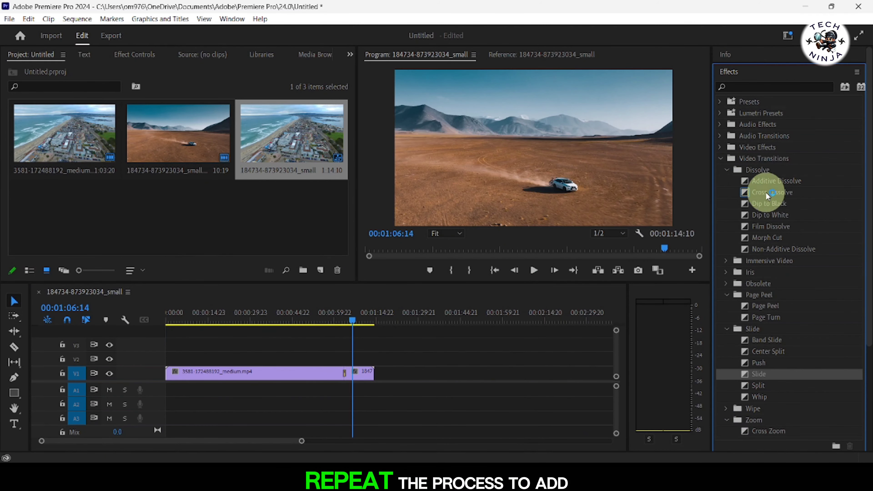
drag(769, 203, 357, 345)
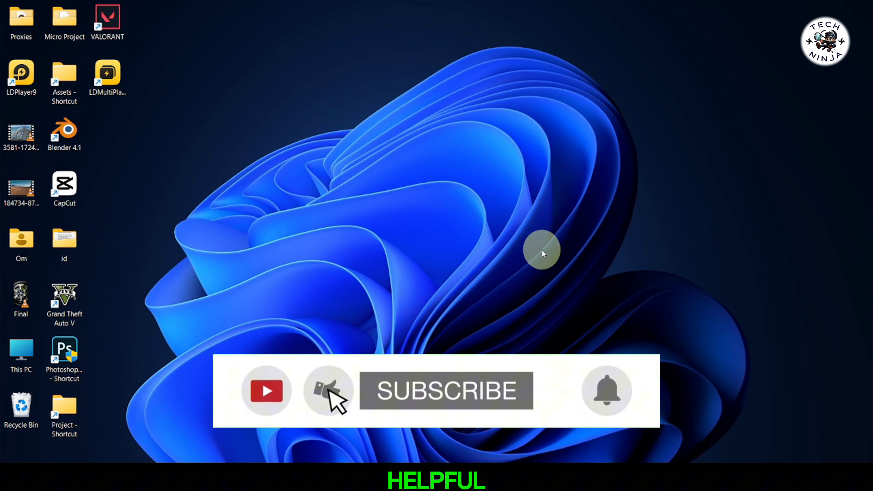
click(445, 390)
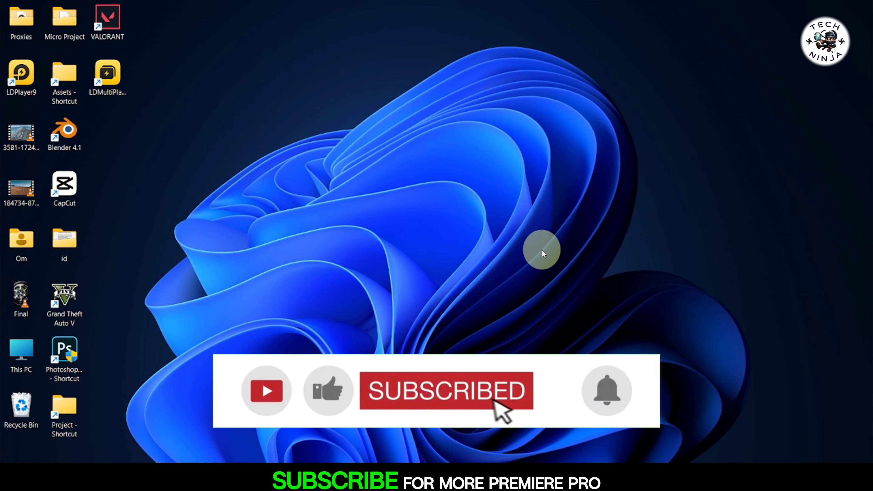